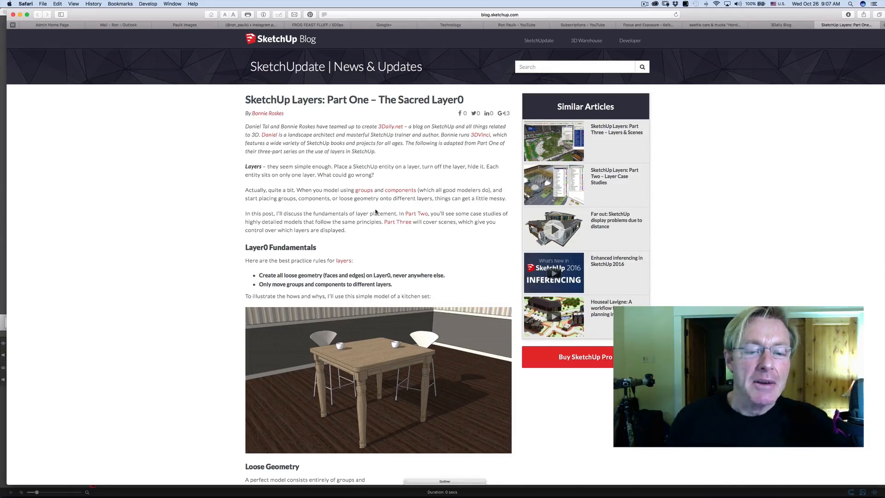
Bring the workbench model forward and move the Entity Info panel out of the way.
scroll("down", 3)
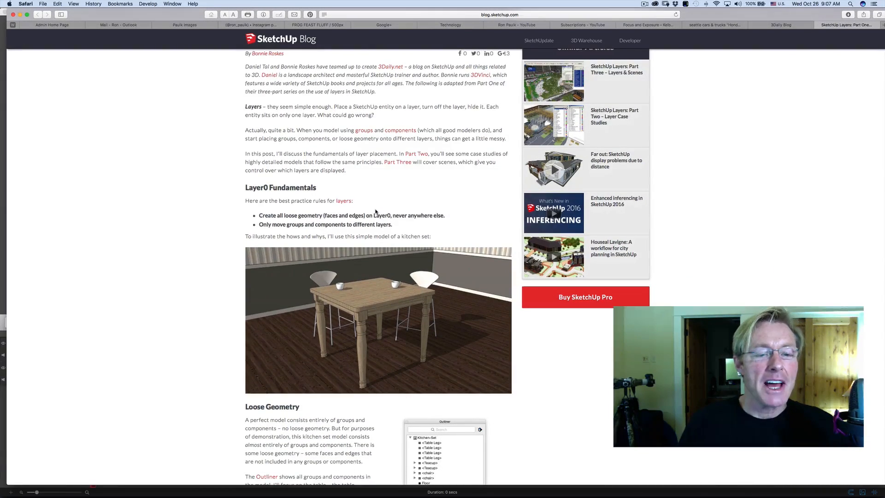
mouse_move(343, 200)
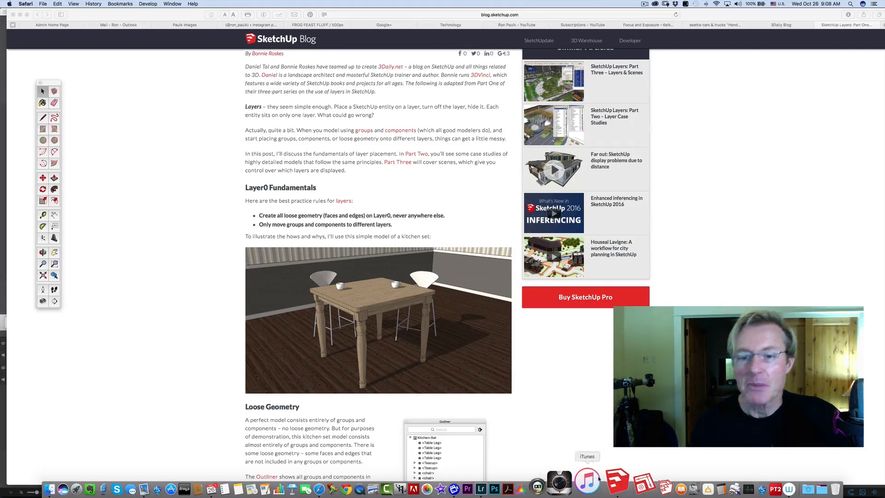
left_click(617, 484)
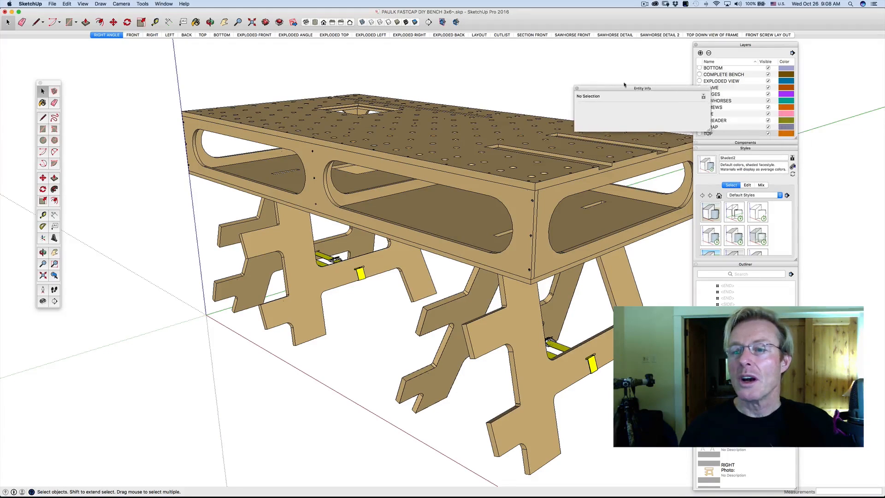
left_click_drag(642, 87, 609, 60)
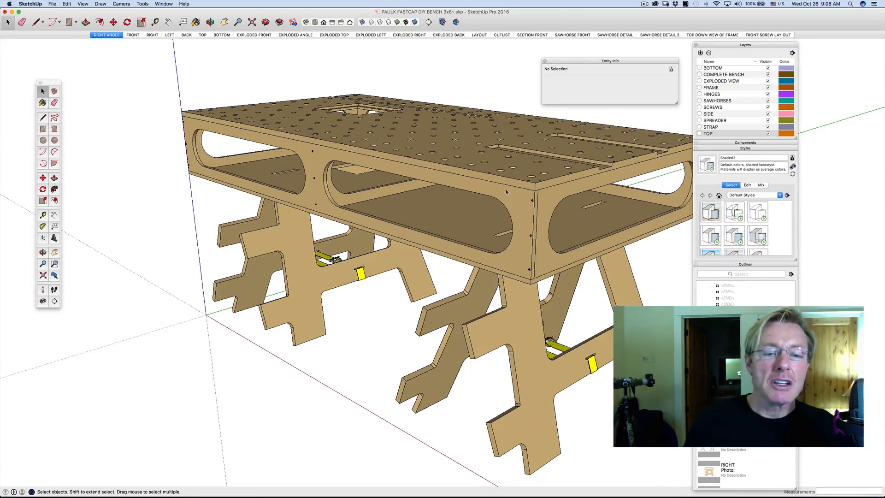
mouse_move(501, 213)
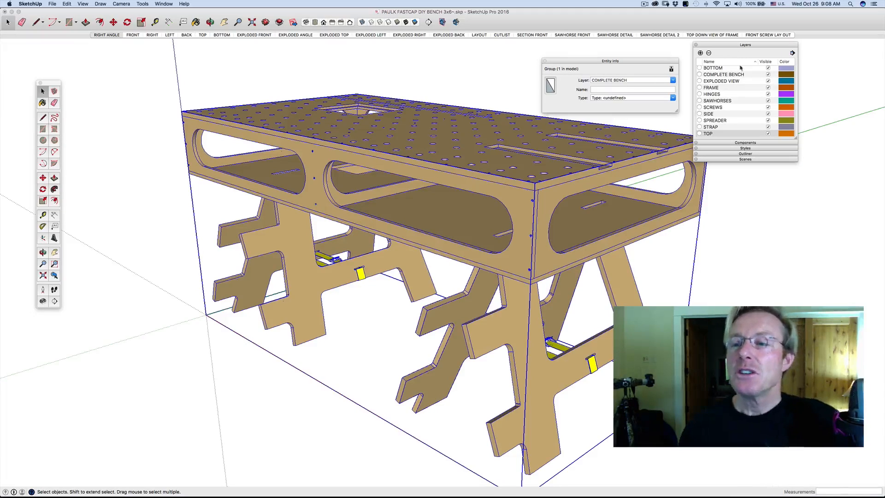
scroll("down", 3)
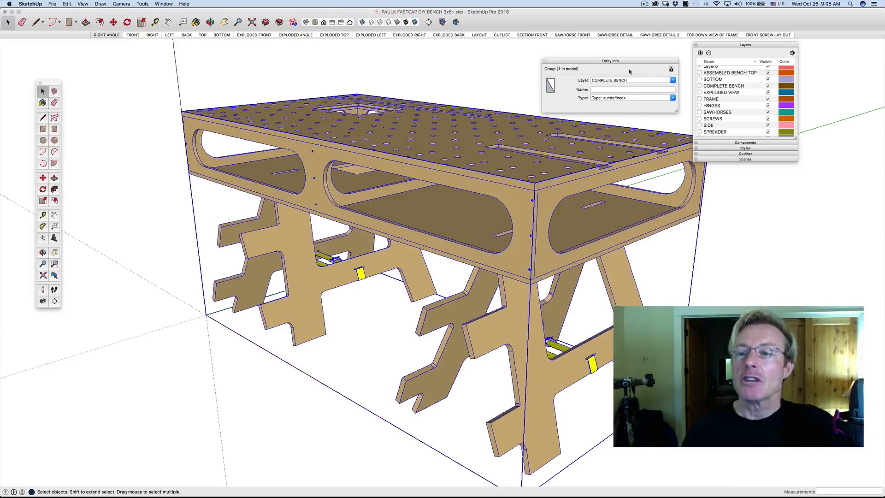
scroll("down", 3)
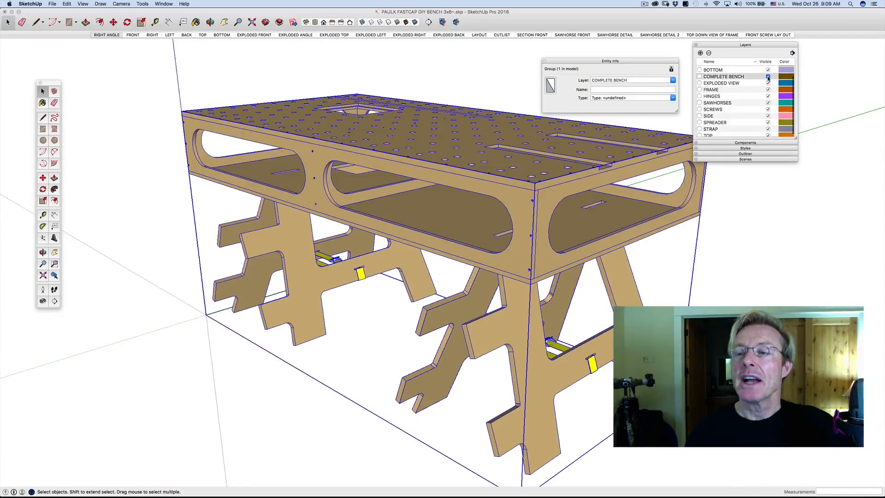
left_click(768, 77)
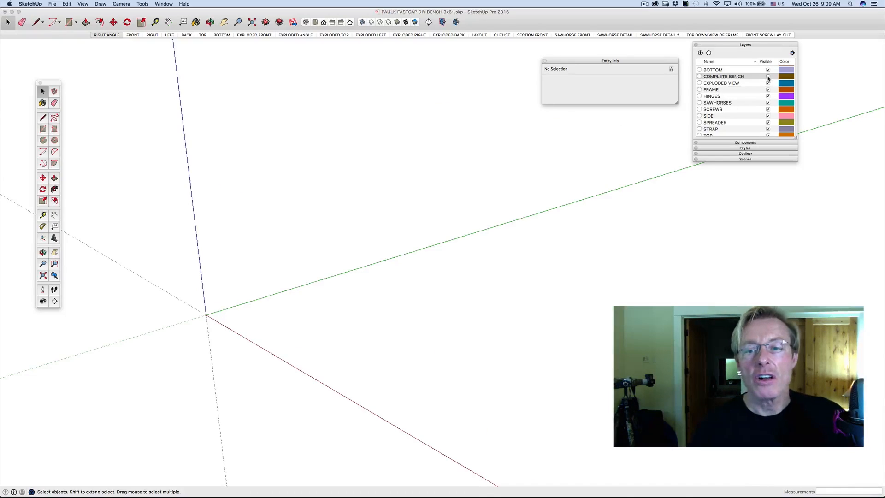
left_click(768, 77)
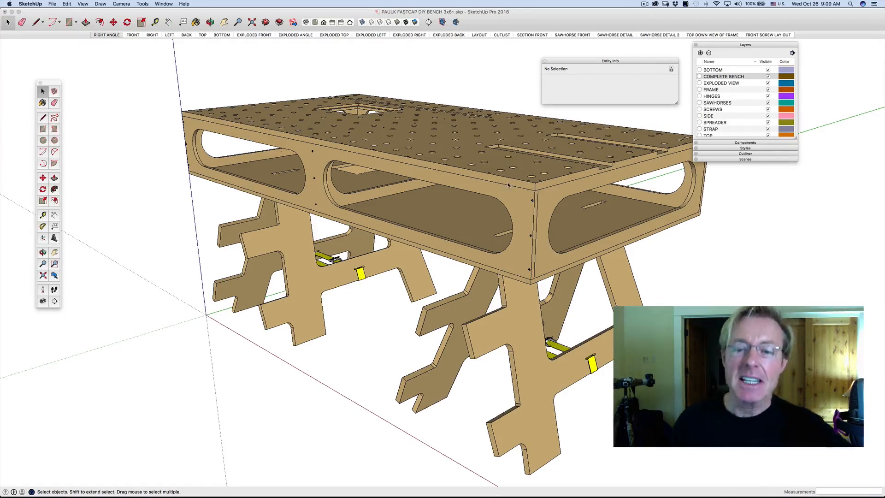
Enter the bench group and then the tabletop's nested group for editing.
left_click(496, 170)
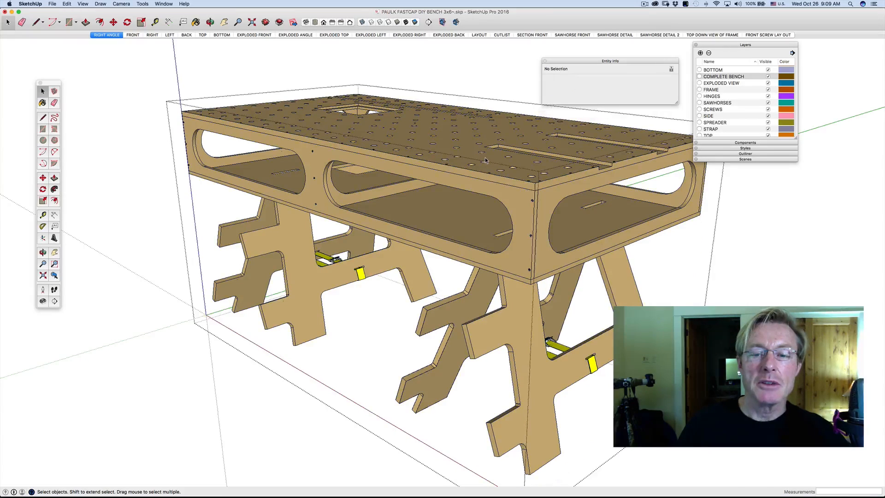
left_click(479, 164)
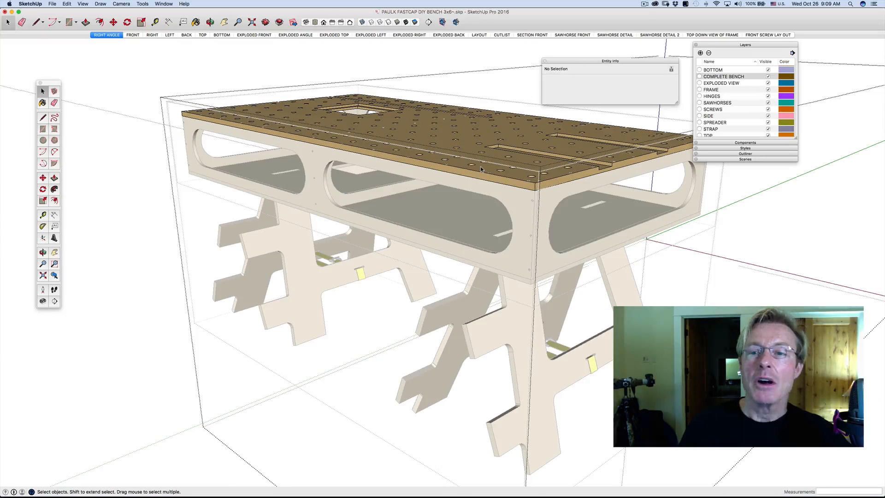
Select the top face, a small face and an edge to confirm each reports Layer0.
left_click(479, 164)
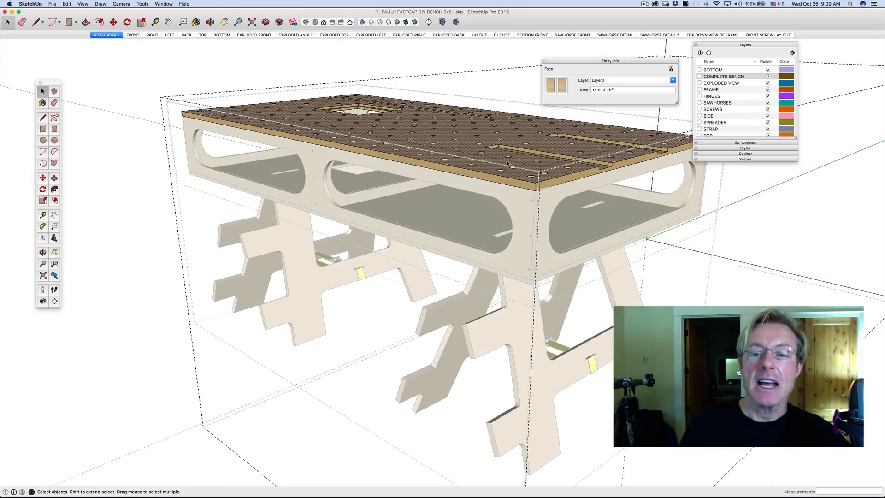
mouse_move(615, 117)
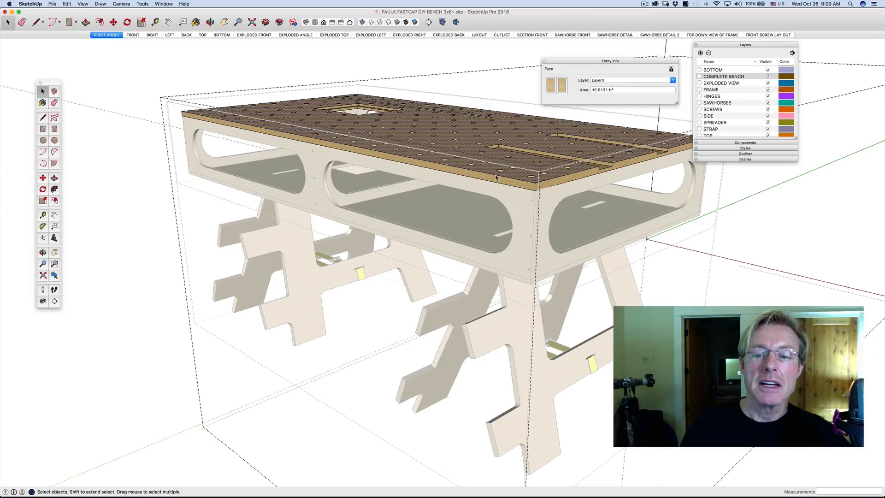
left_click(496, 178)
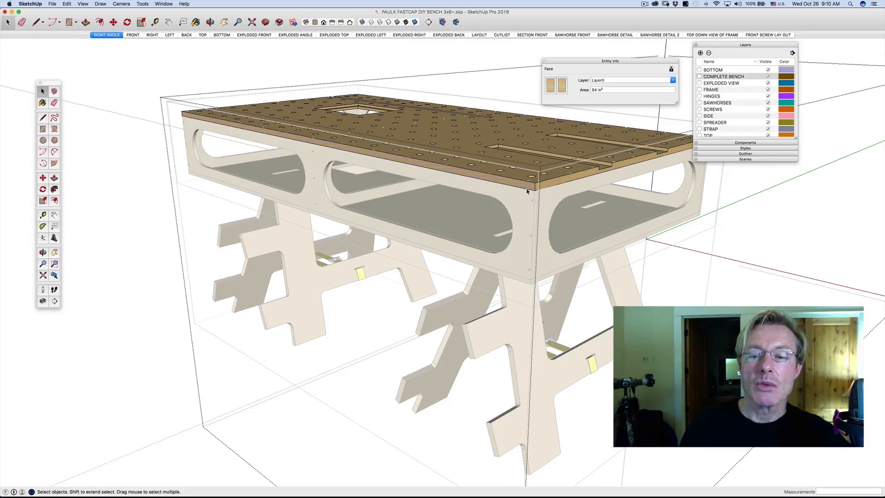
left_click(528, 183)
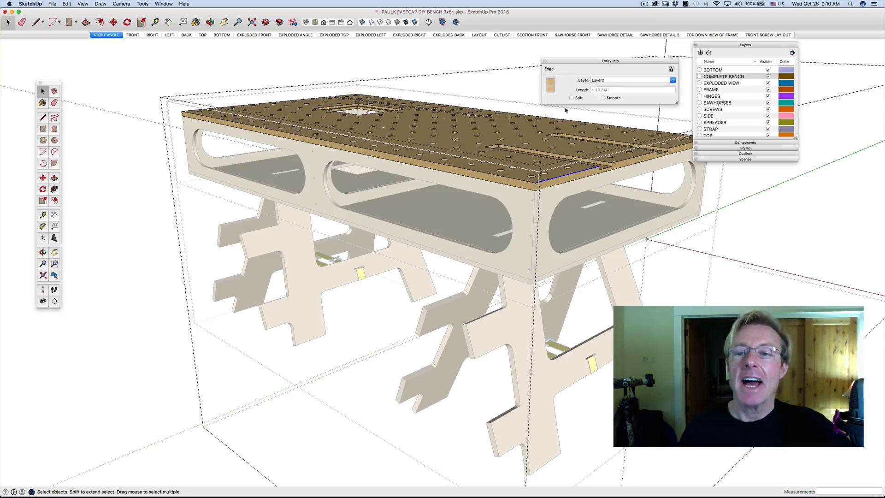
mouse_move(609, 84)
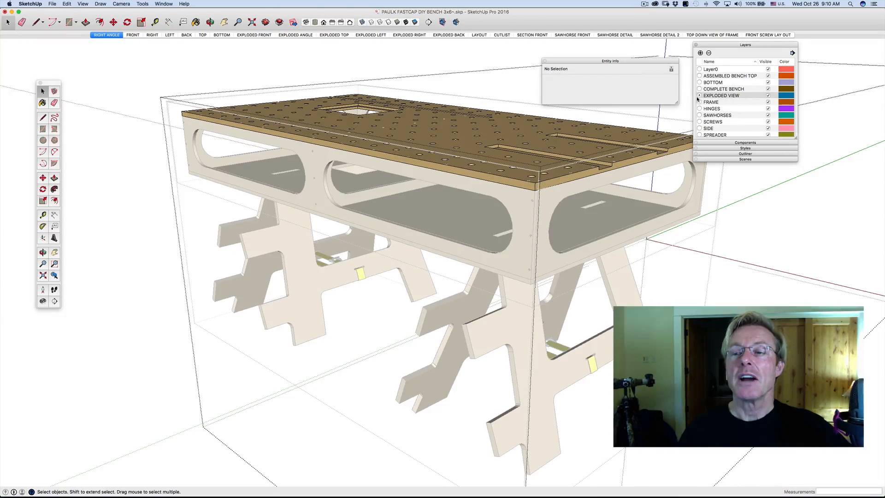
Make Layer0 the current layer, then return to Safari.
left_click(700, 69)
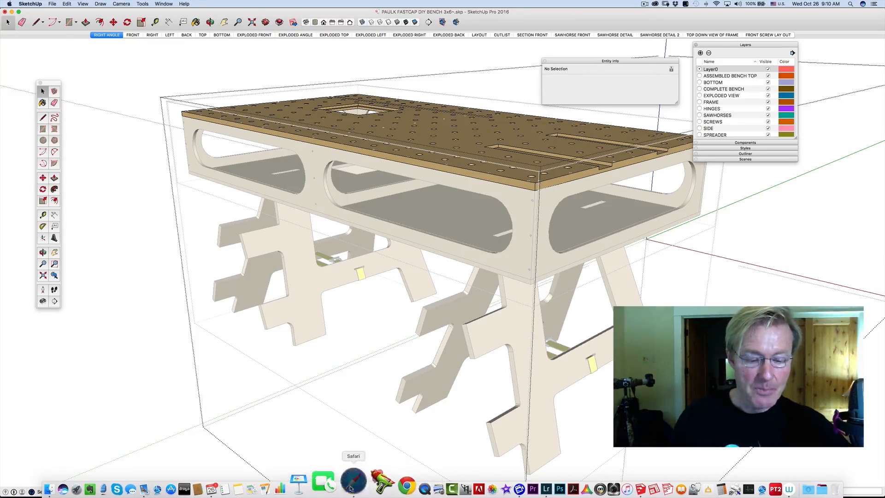
left_click(353, 482)
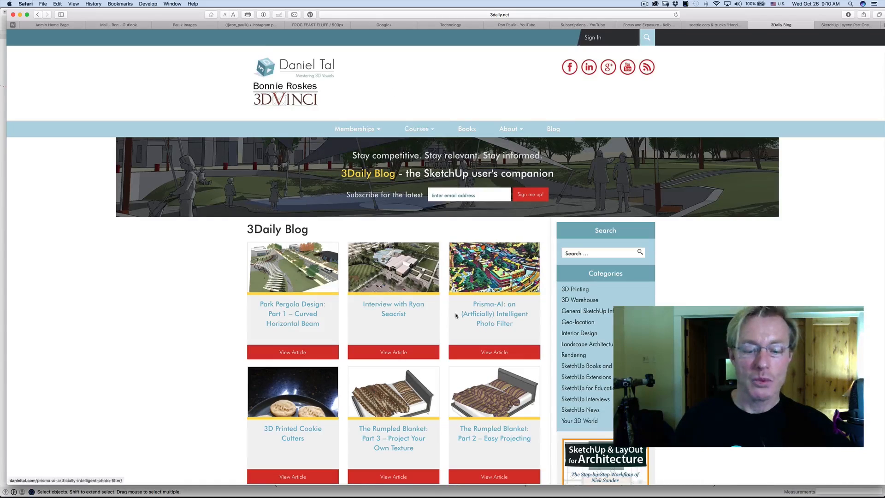
Scroll the SketchUp Layers article down to the Layer0 Fundamentals rules.
scroll("down", 3)
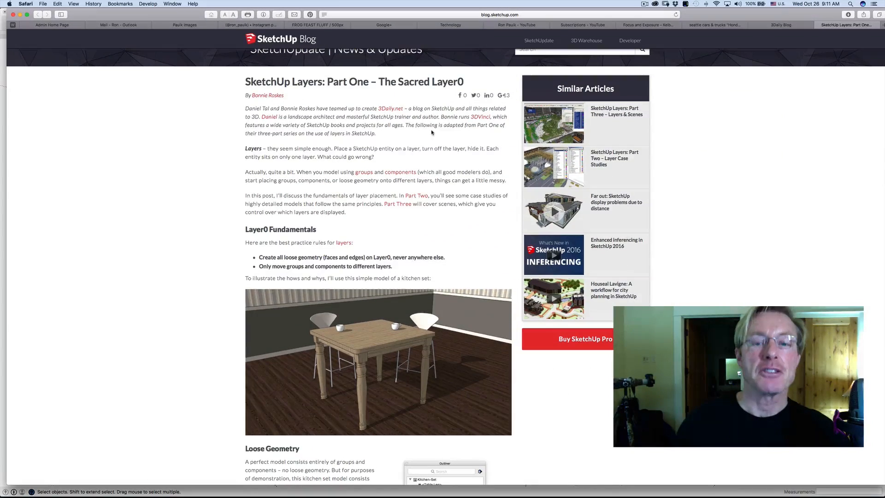
scroll("down", 3)
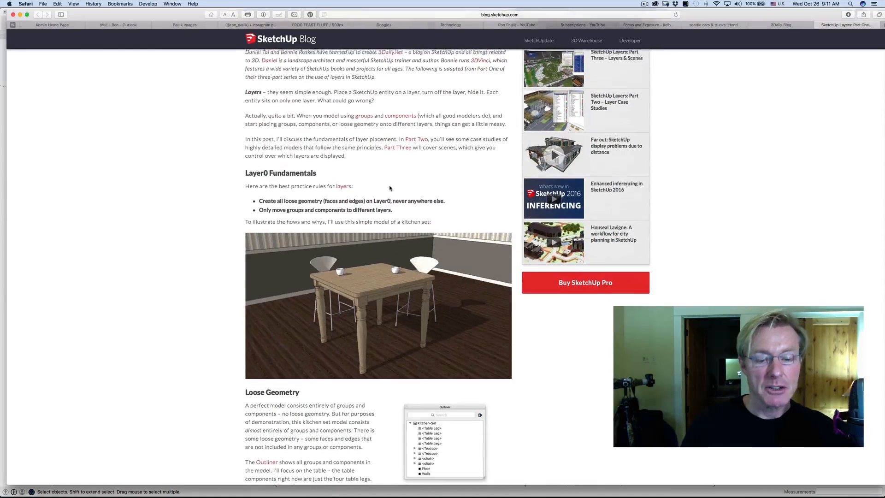
scroll("down", 3)
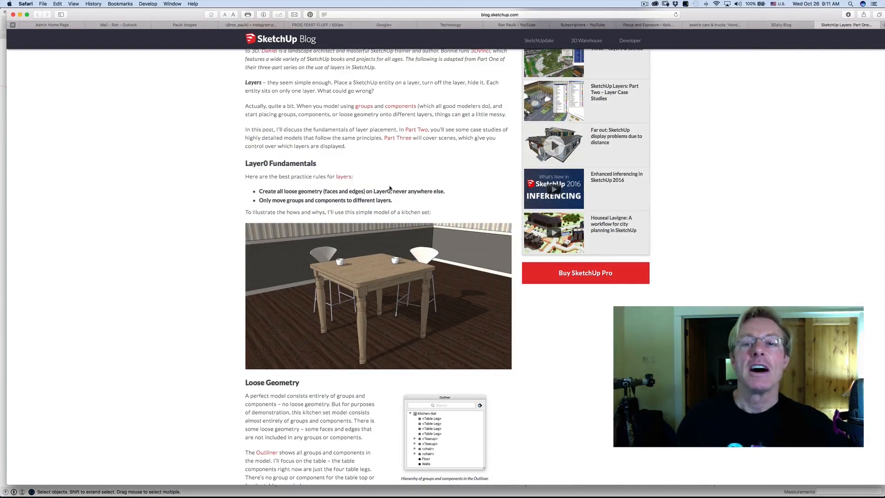